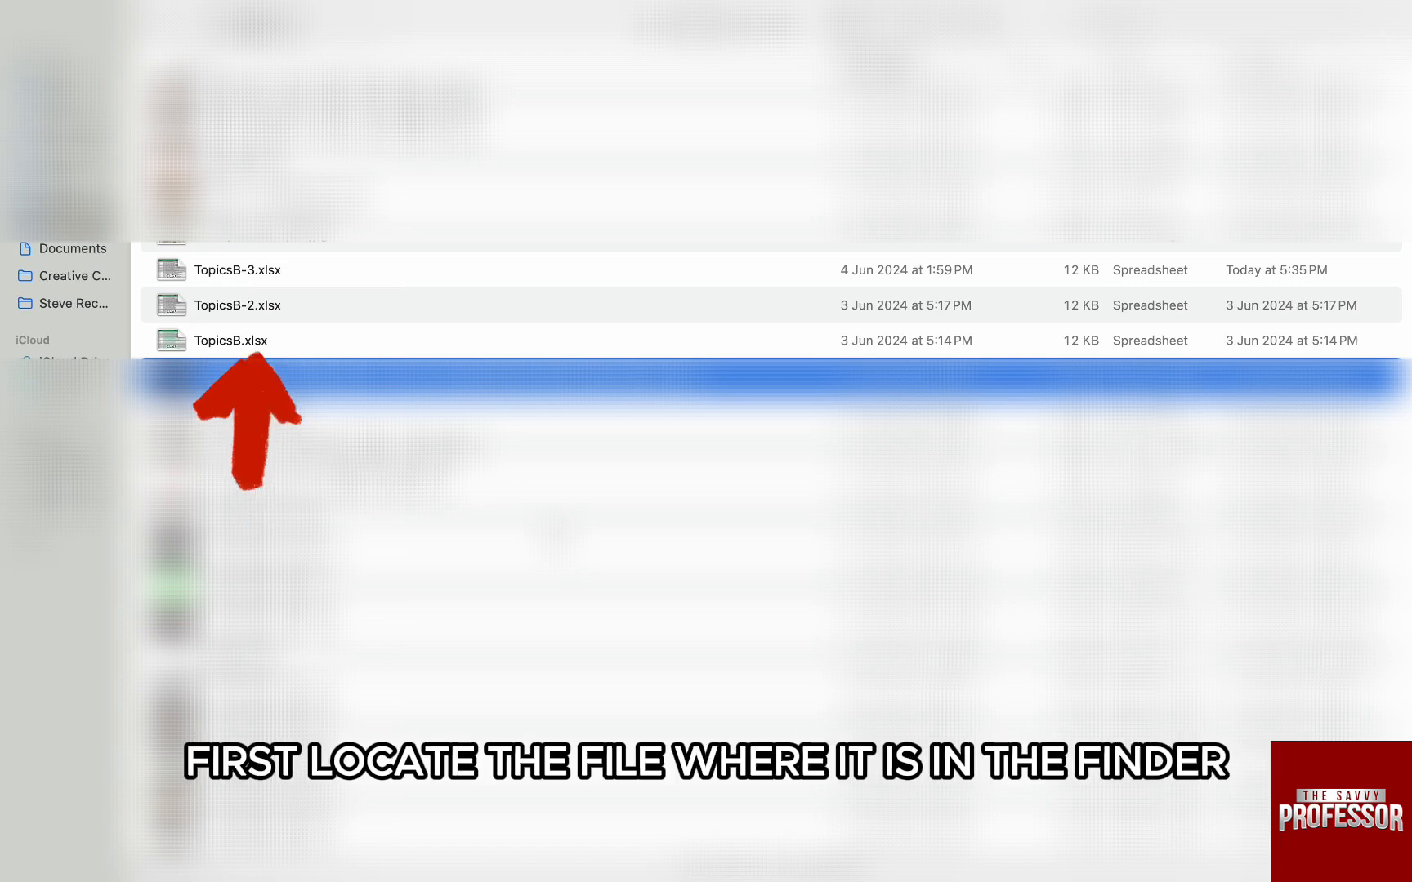
Right-click TopicsB.xlsx in the Finder list to show its context menu
right_click(230, 341)
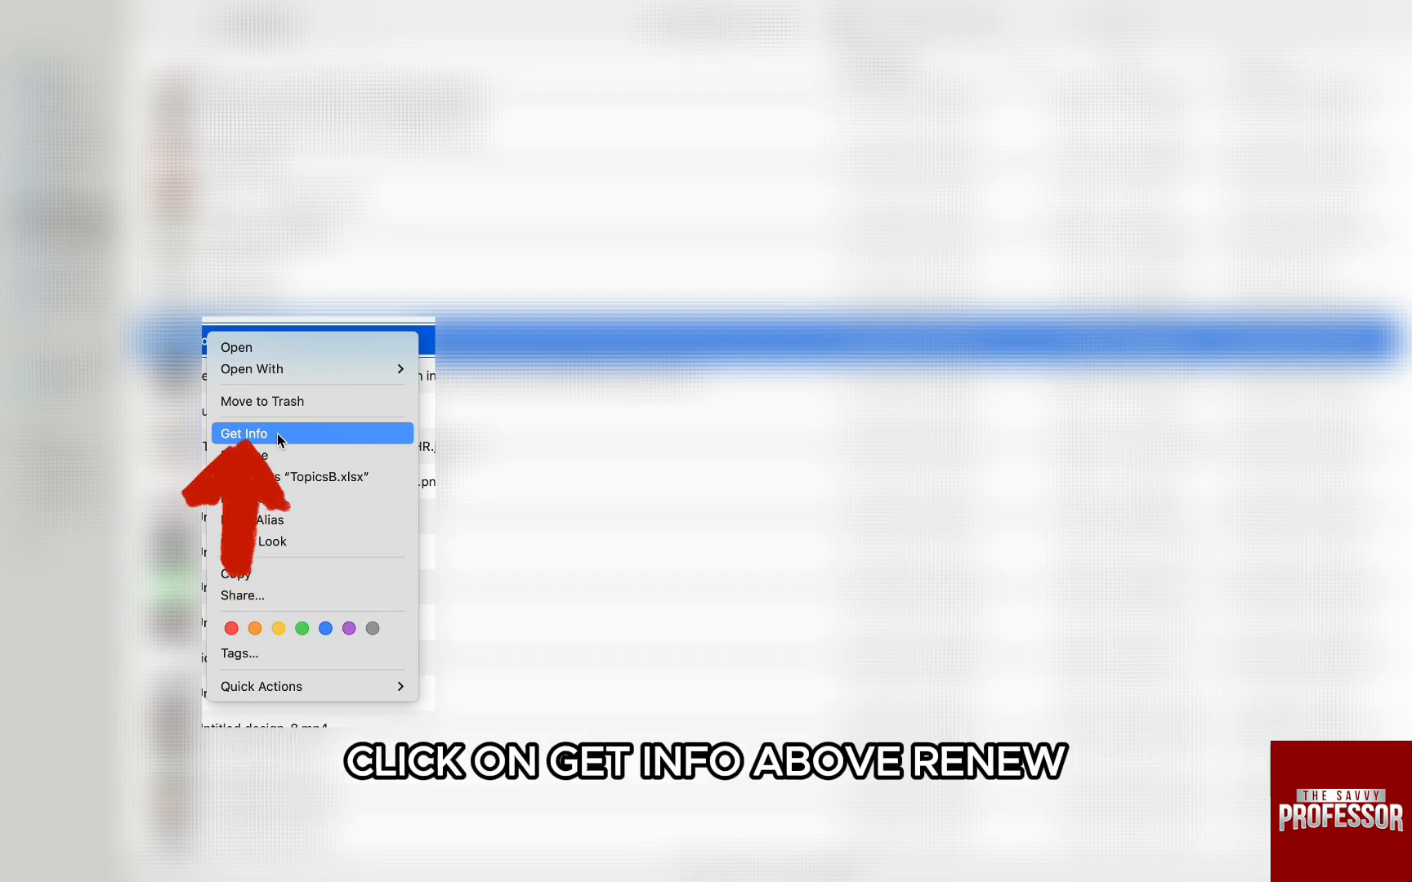
Choose Get Info to open the TopicsB.xlsx information window
left_click(245, 433)
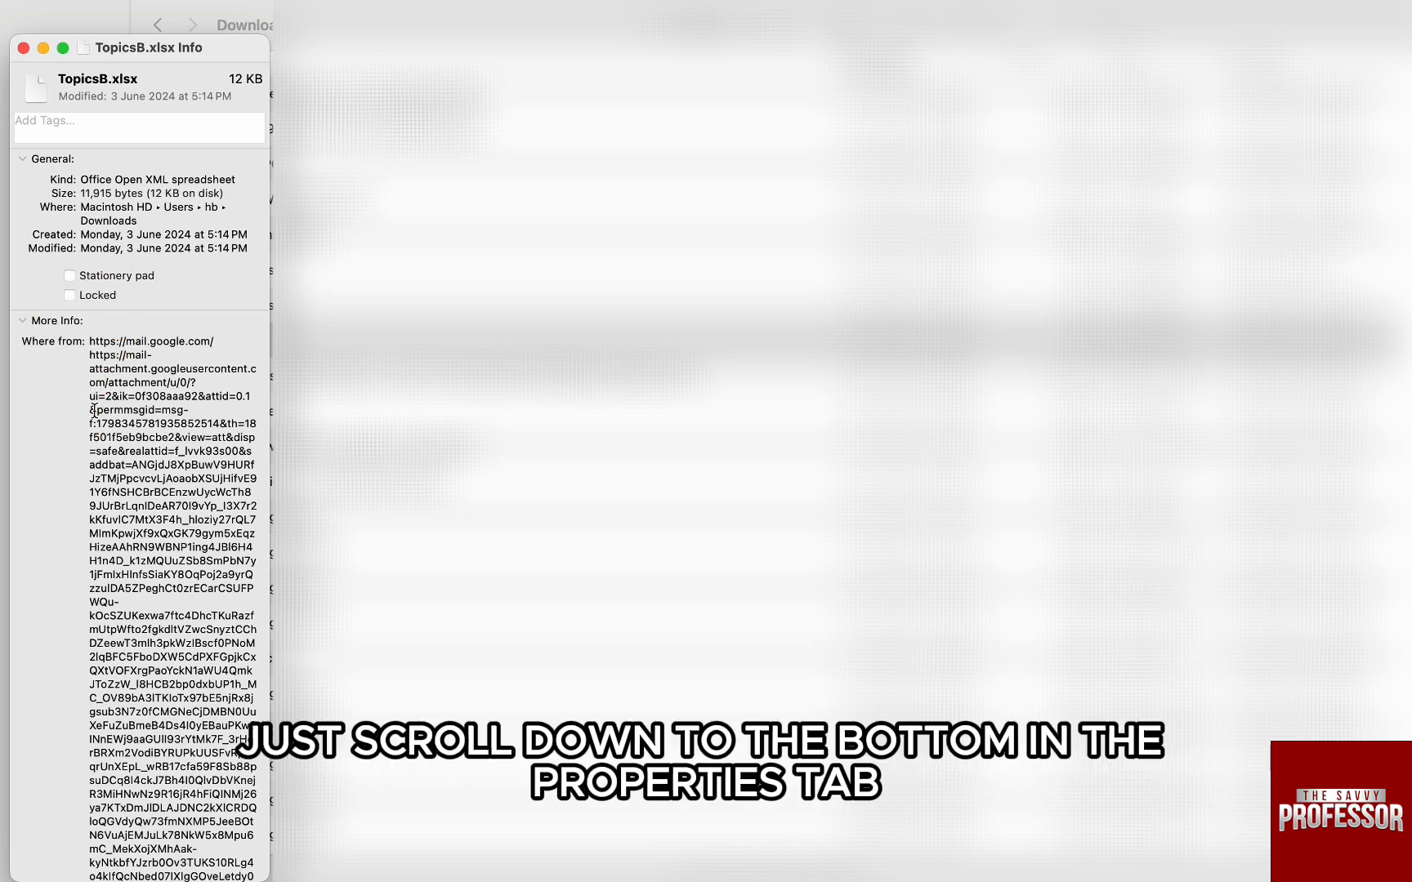
Scroll the Info window down to Sharing & Permissions, where all users are Read only
scroll("down", 3)
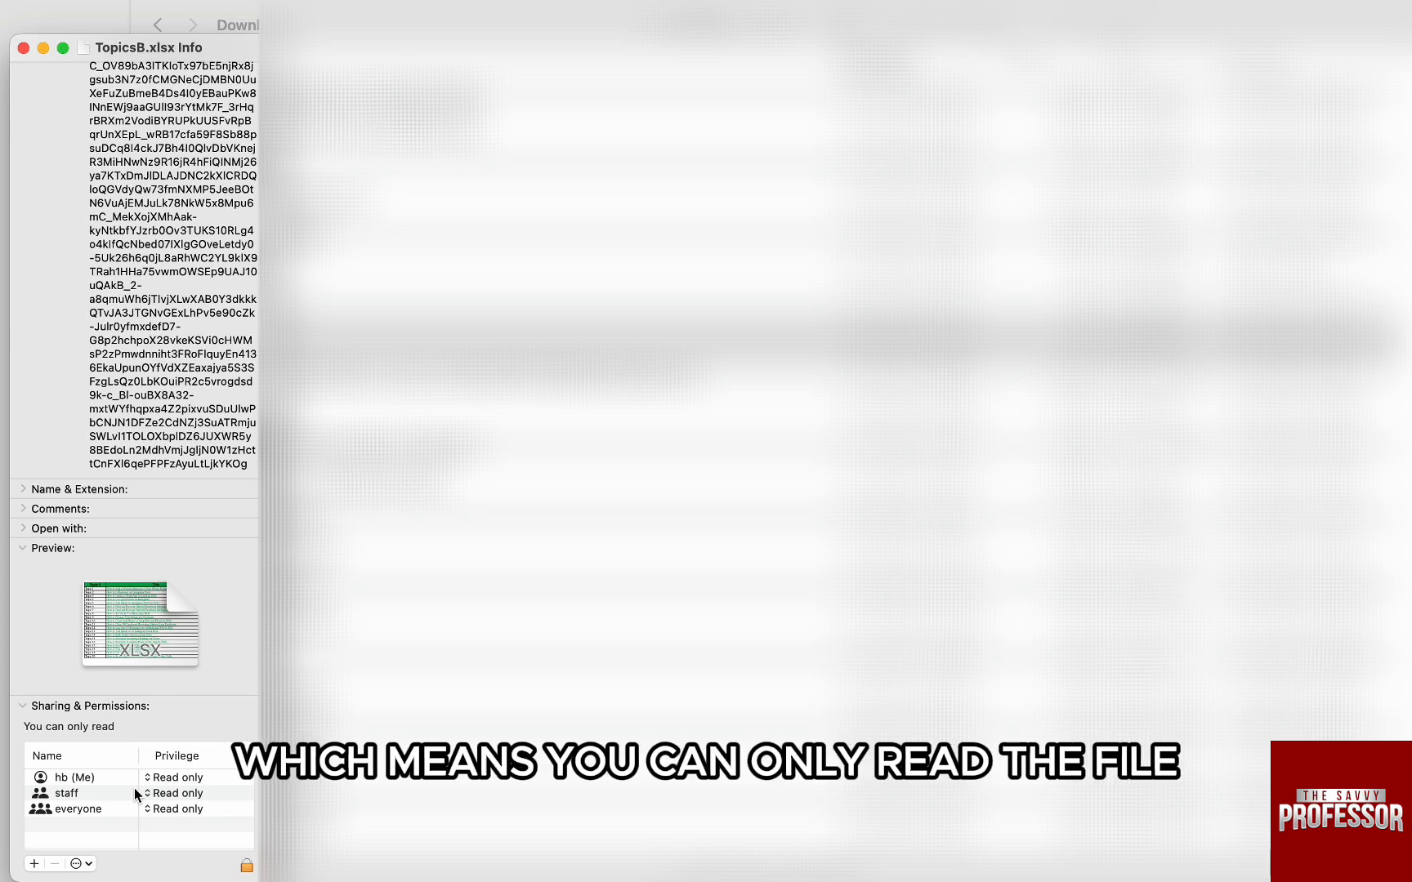
Set the hb (Me) privilege to Read & Write
left_click(177, 778)
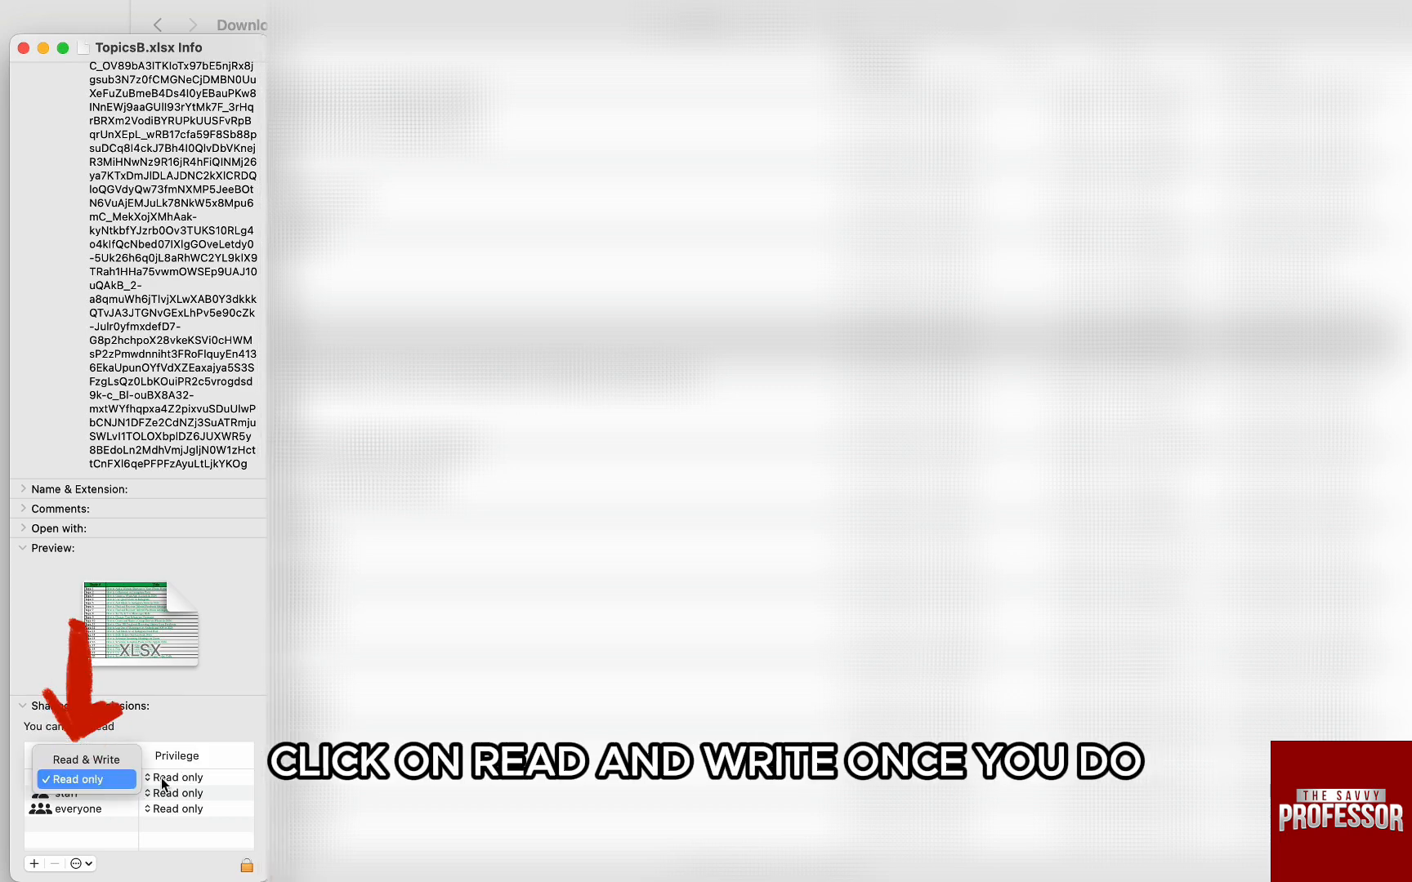
left_click(83, 760)
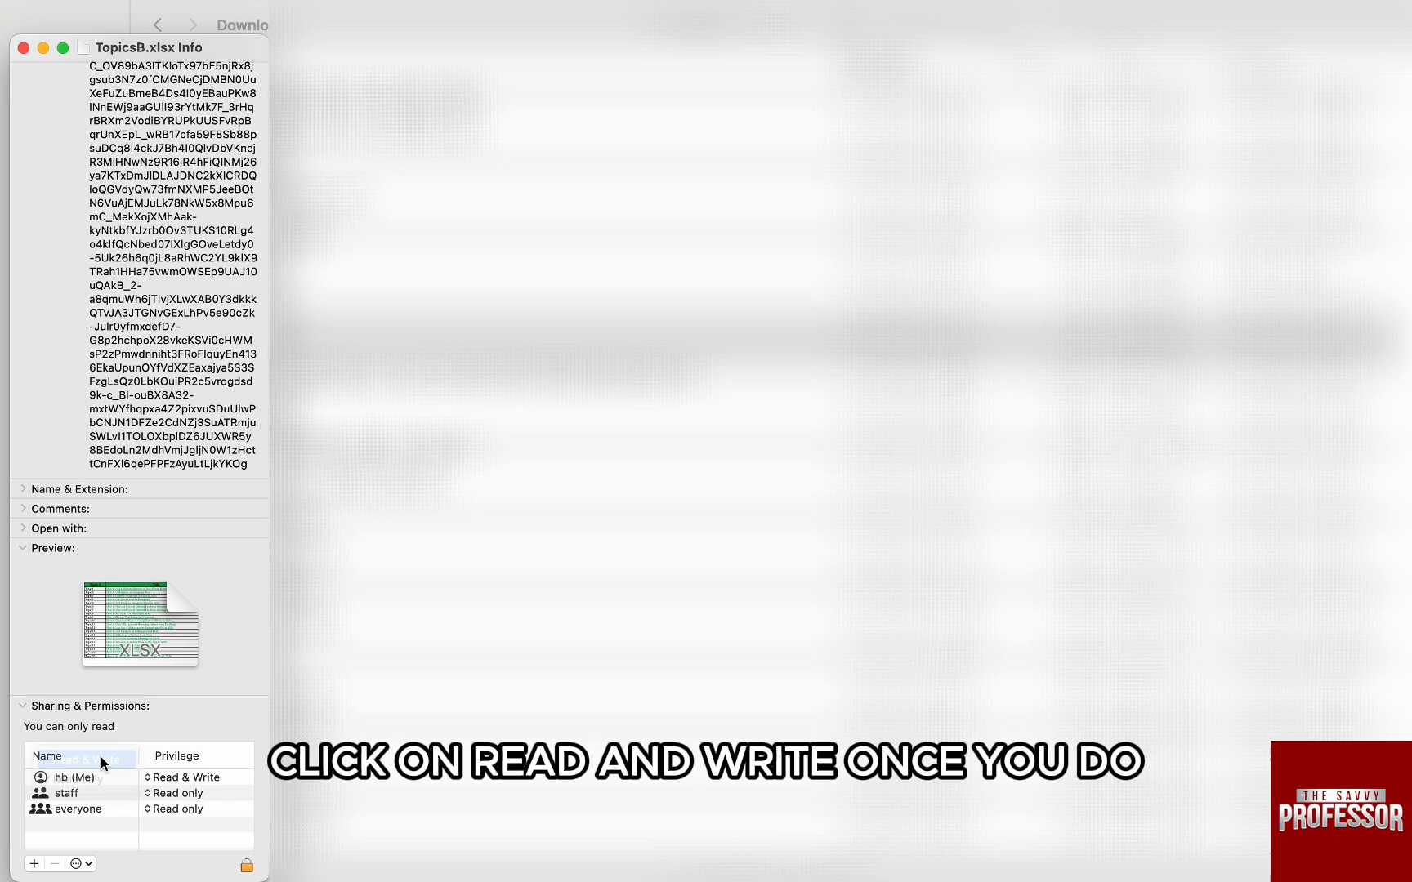